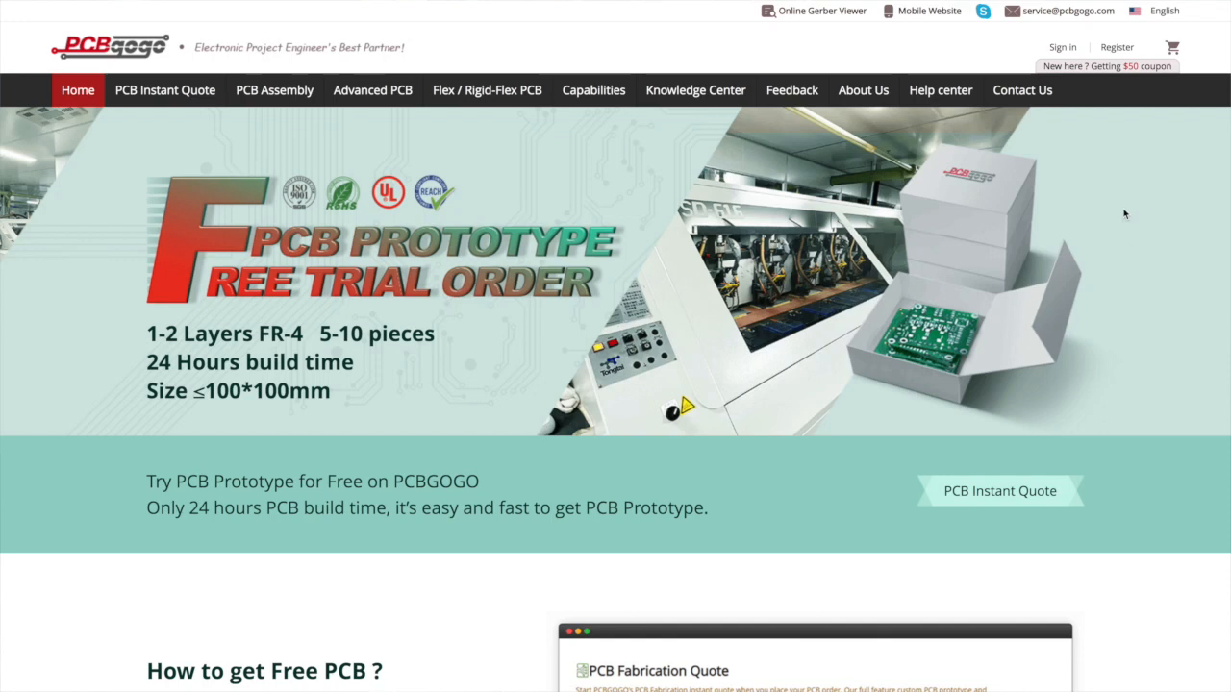
scroll(down, 3)
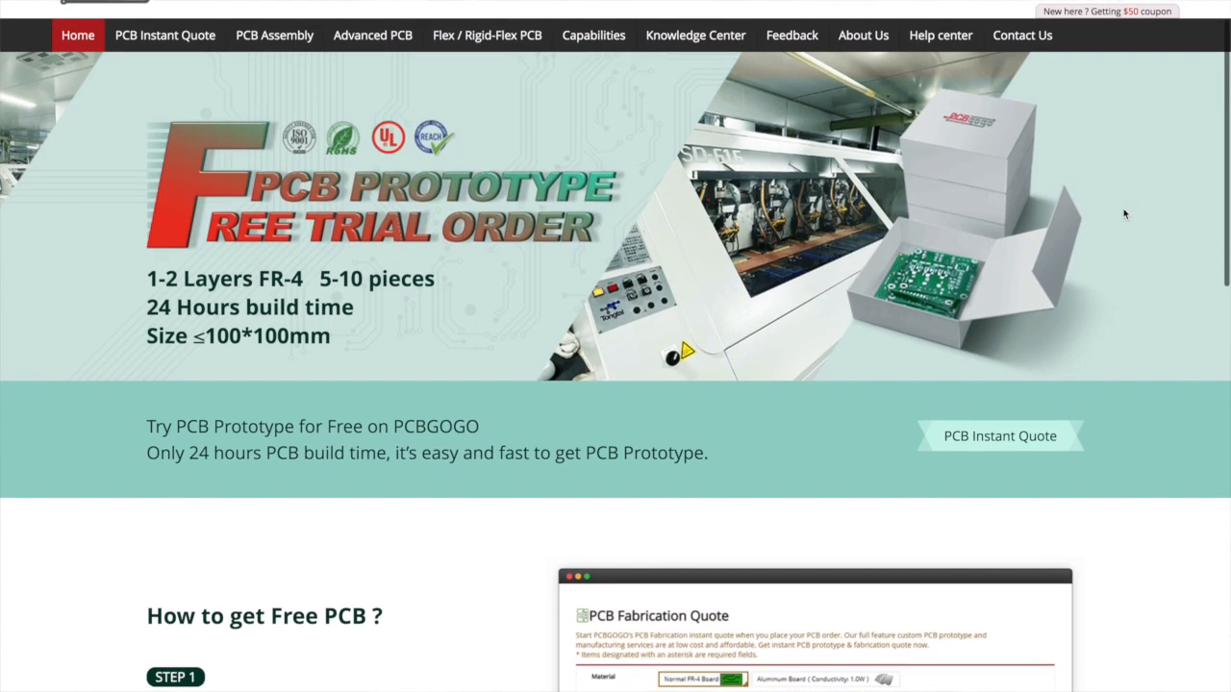
scroll(down, 3)
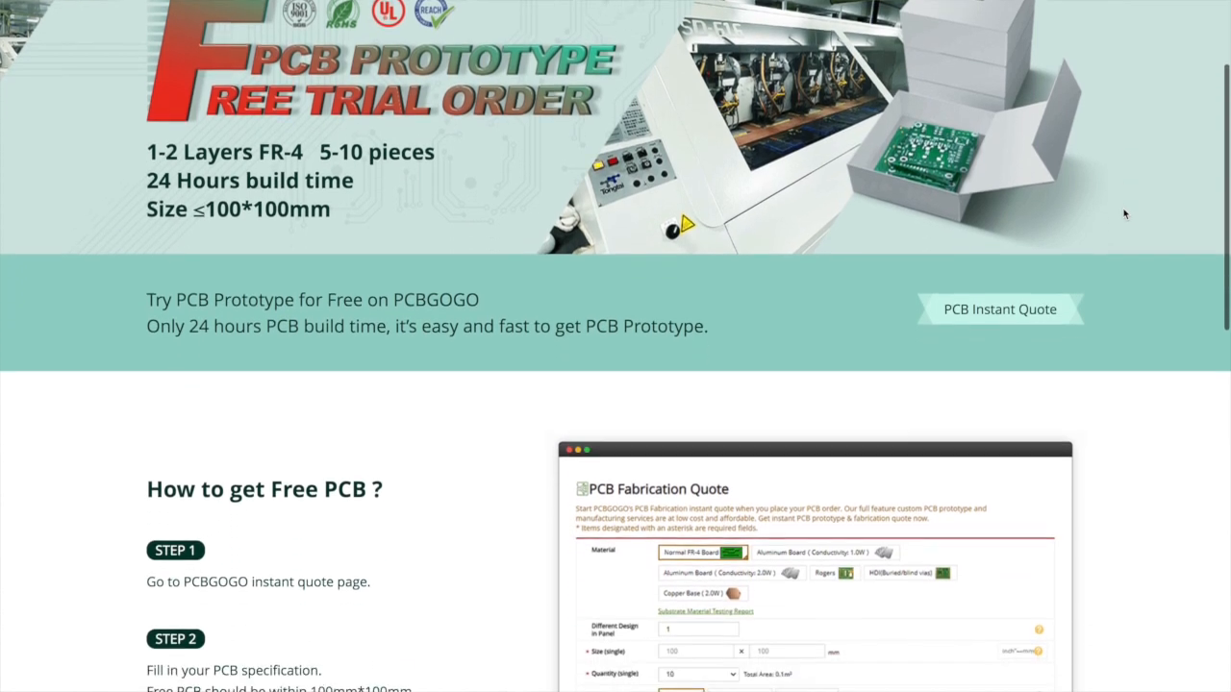
scroll(down, 3)
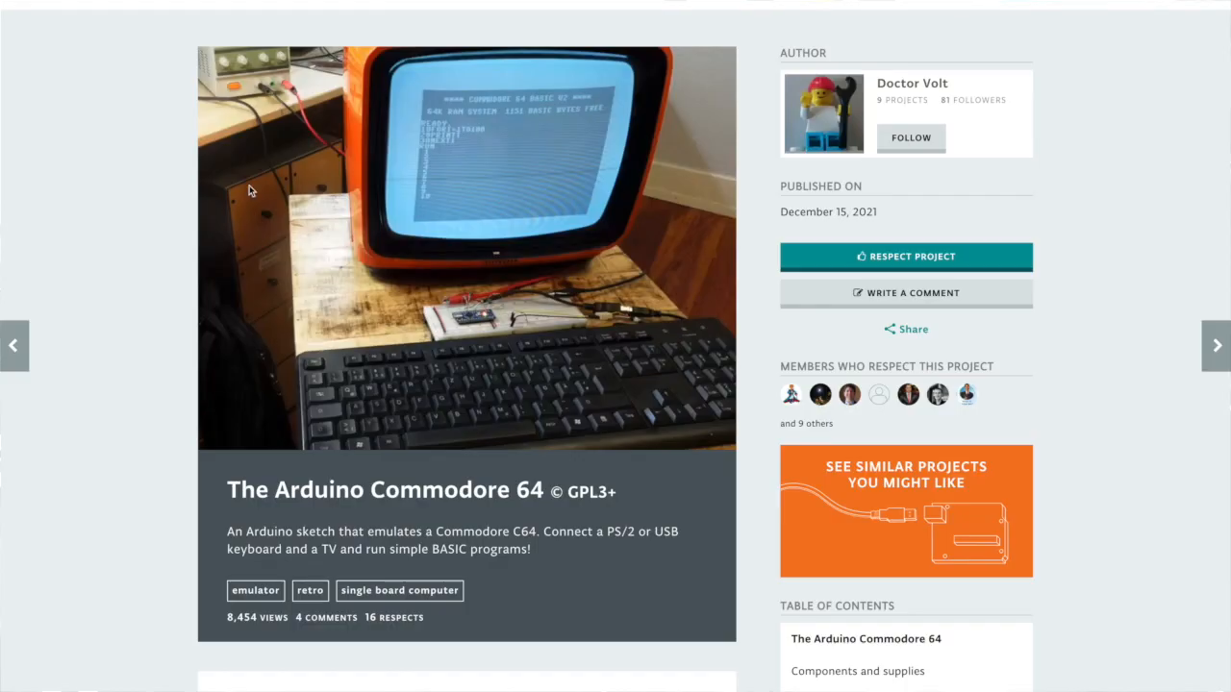
scroll(down, 3)
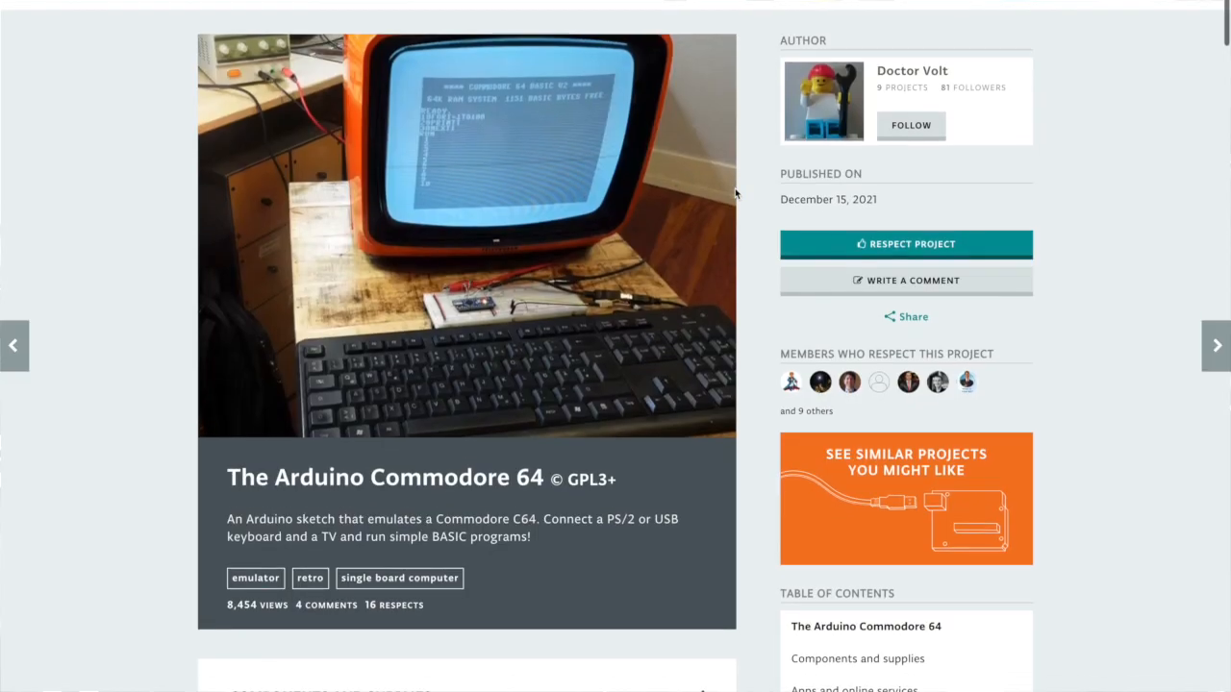
scroll(down, 3)
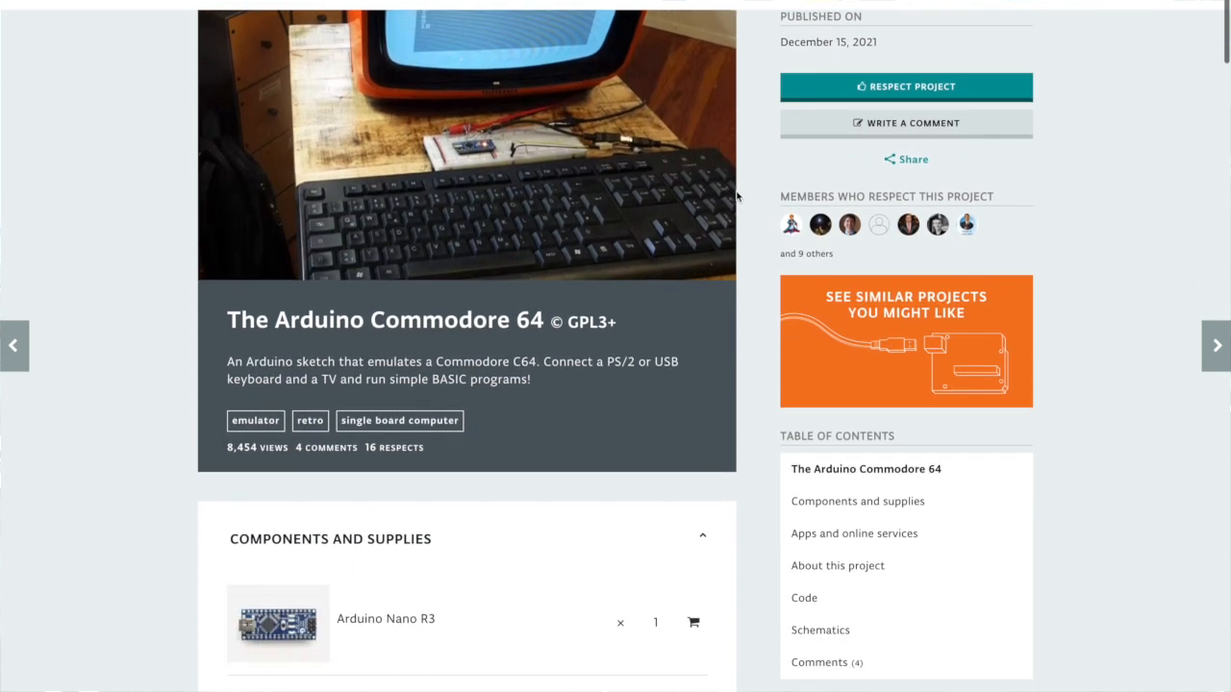
scroll(down, 3)
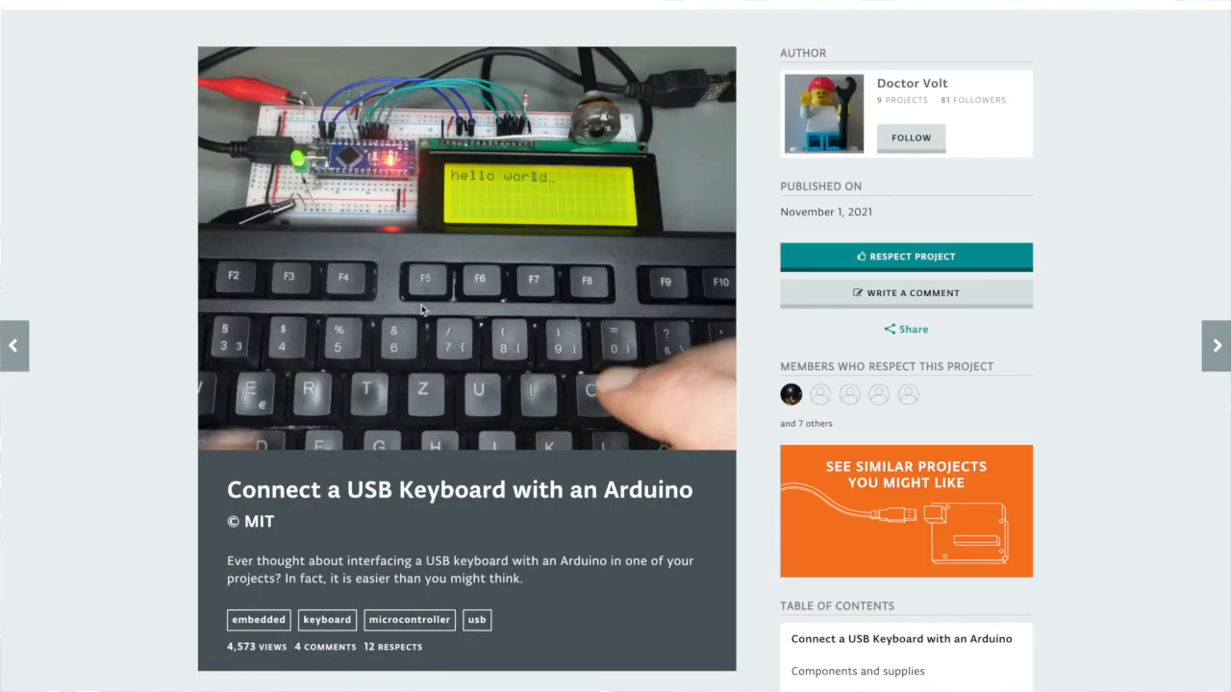
scroll(down, 3)
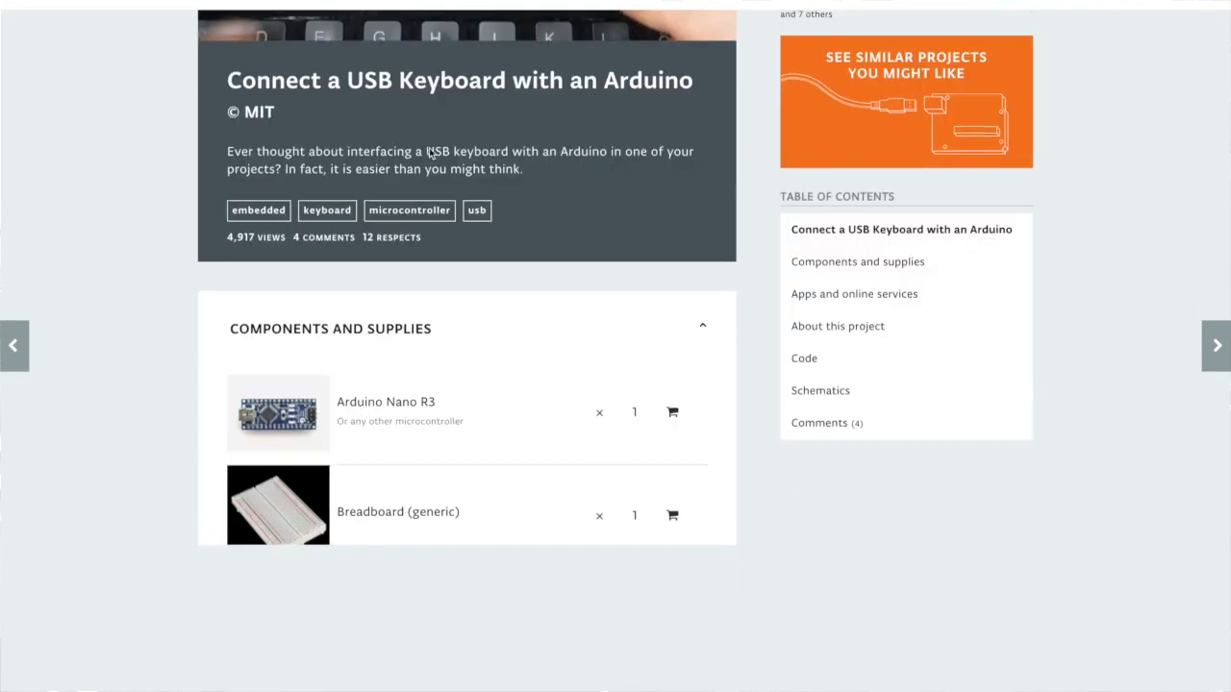
scroll(down, 3)
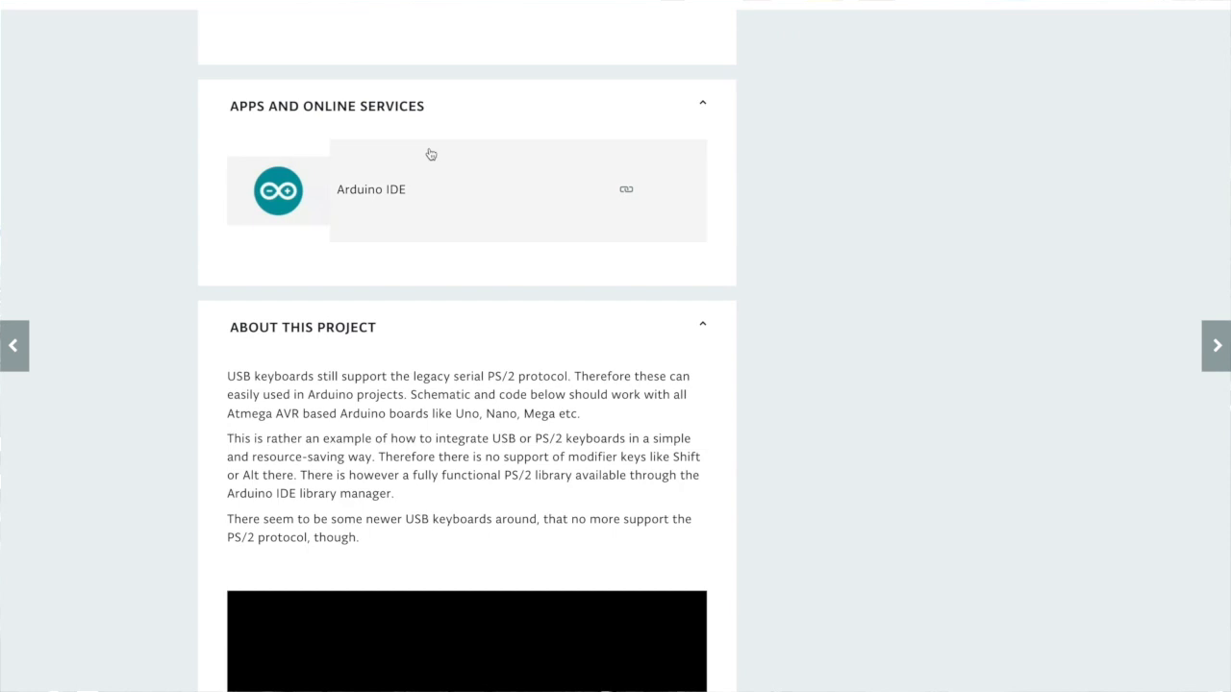
scroll(down, 3)
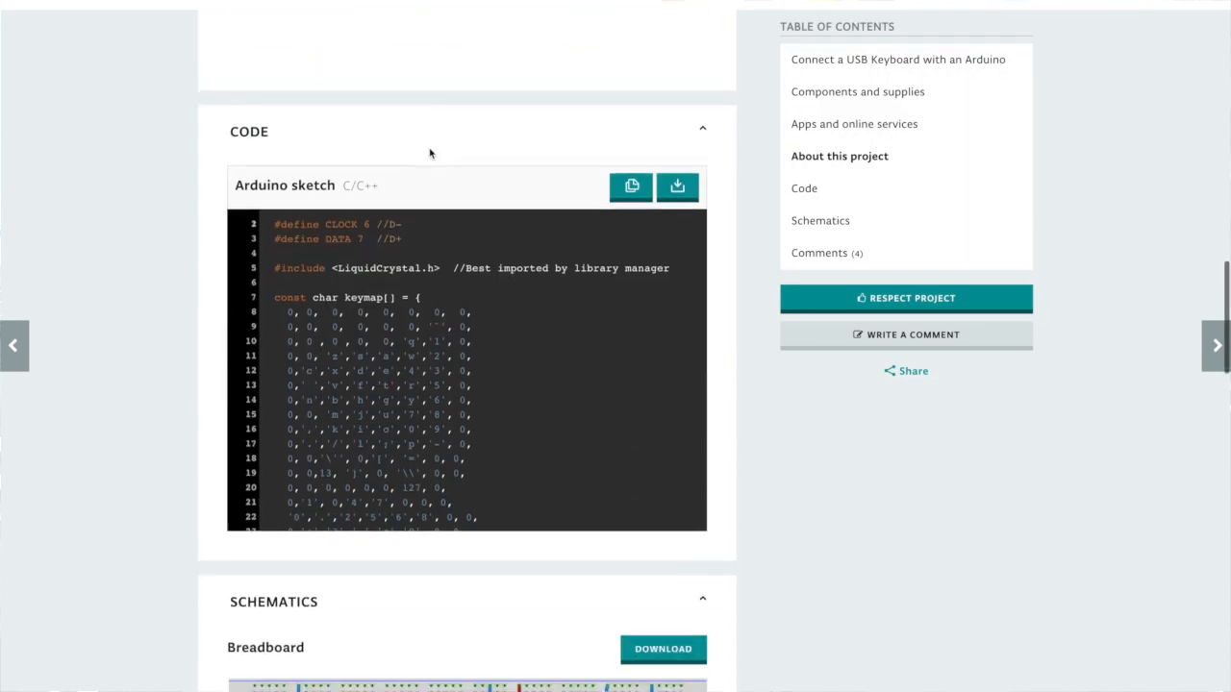
scroll(down, 3)
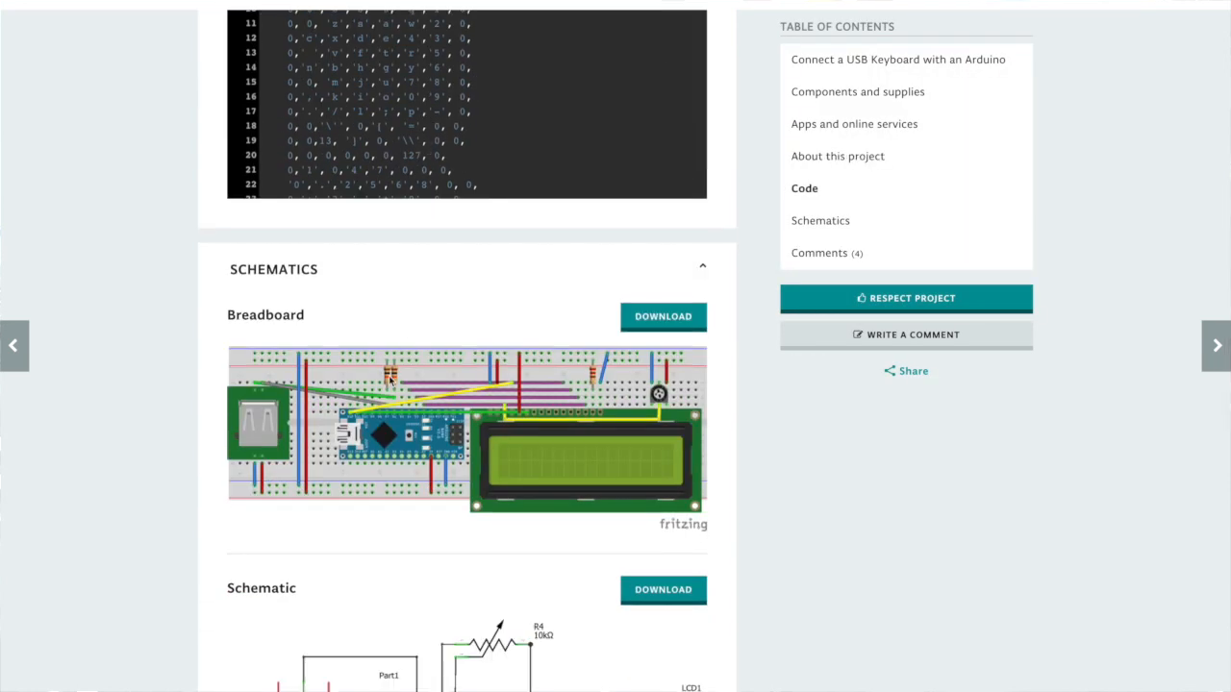
scroll(down, 3)
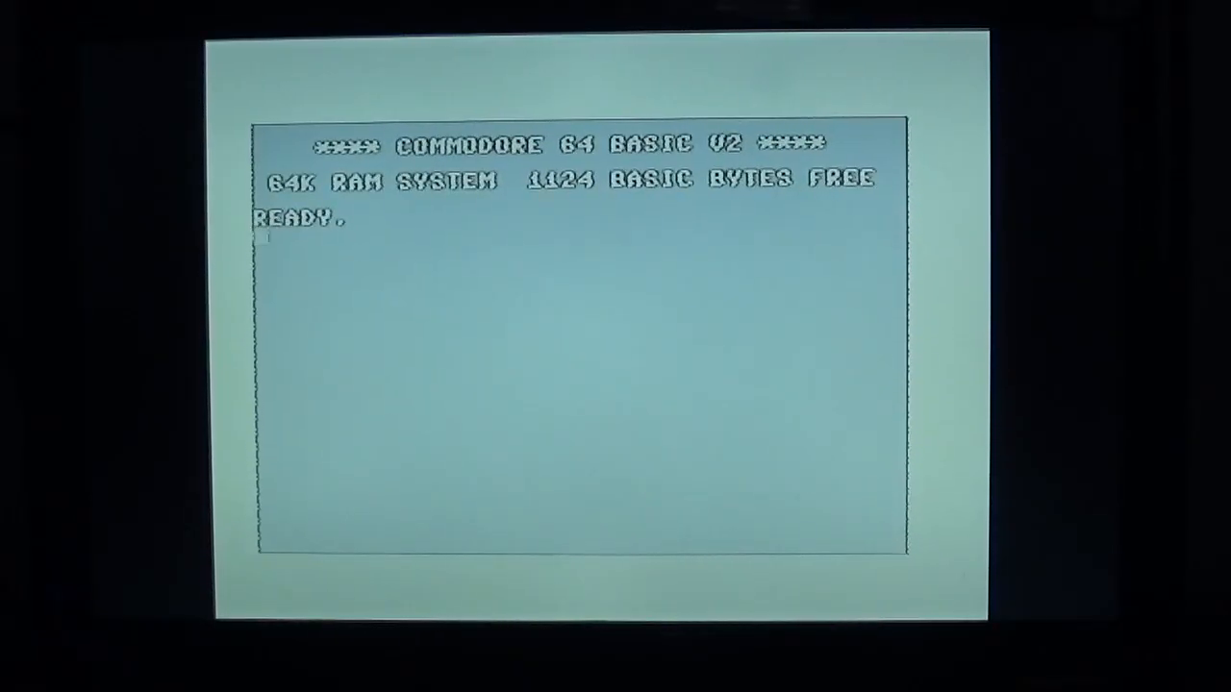
text(GHDAA)
text(10)
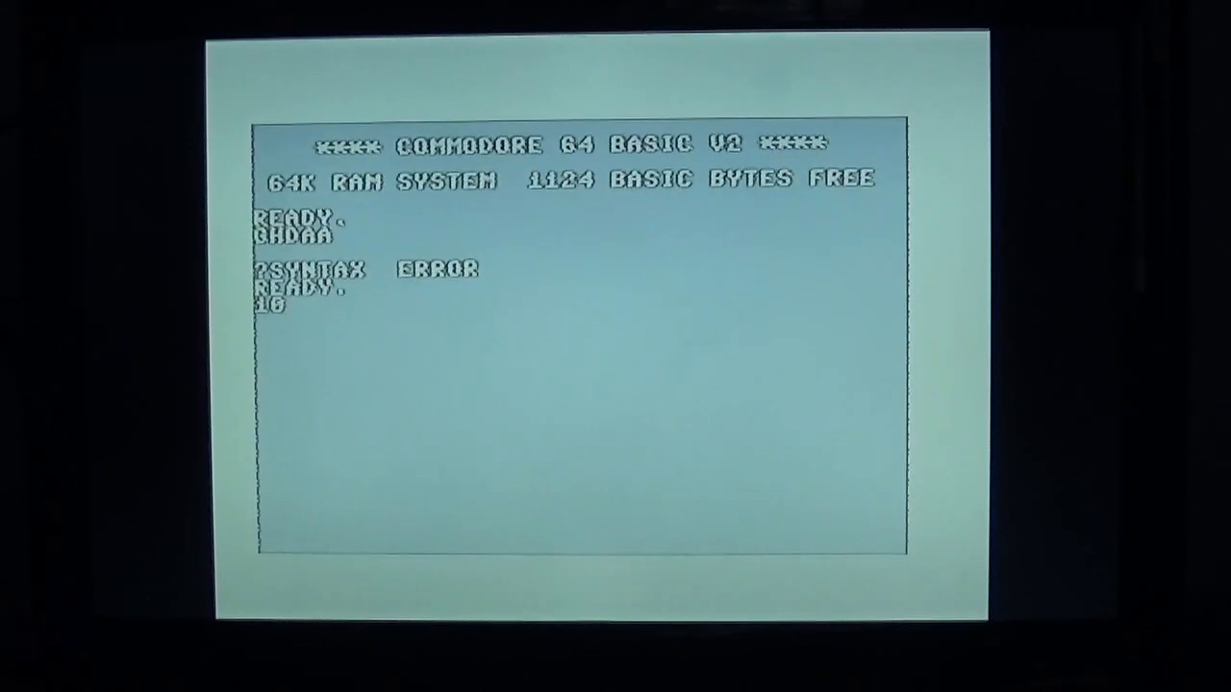
text(PRINT HI)
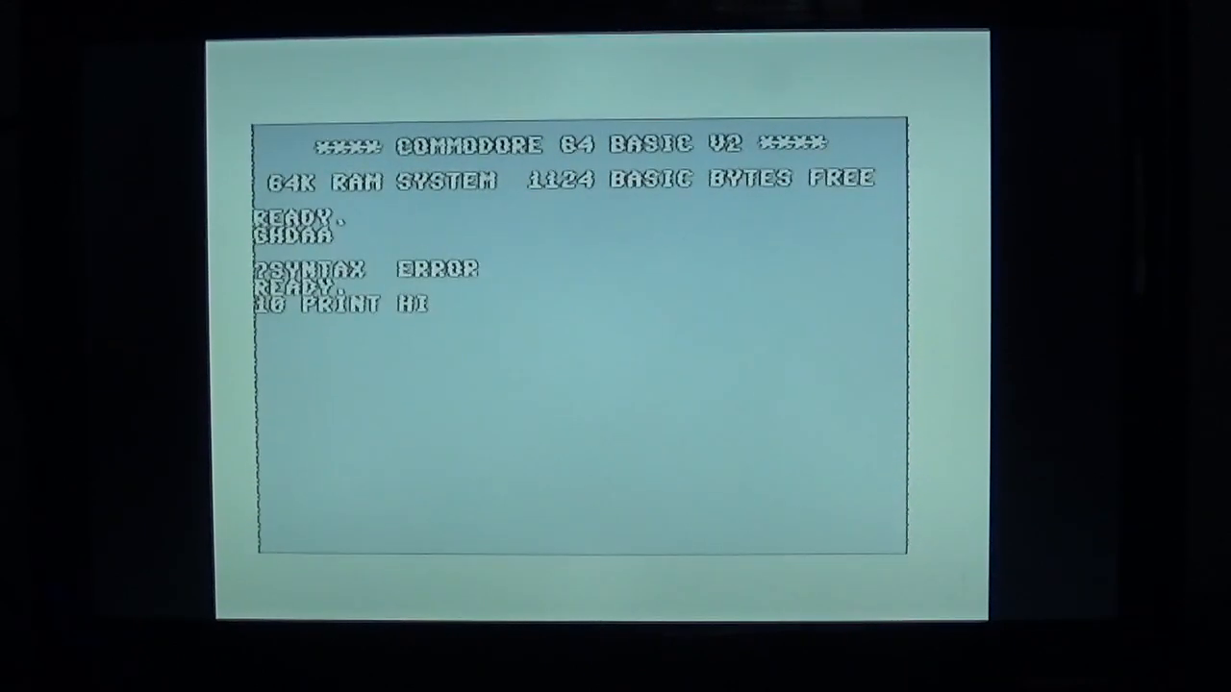
text(")
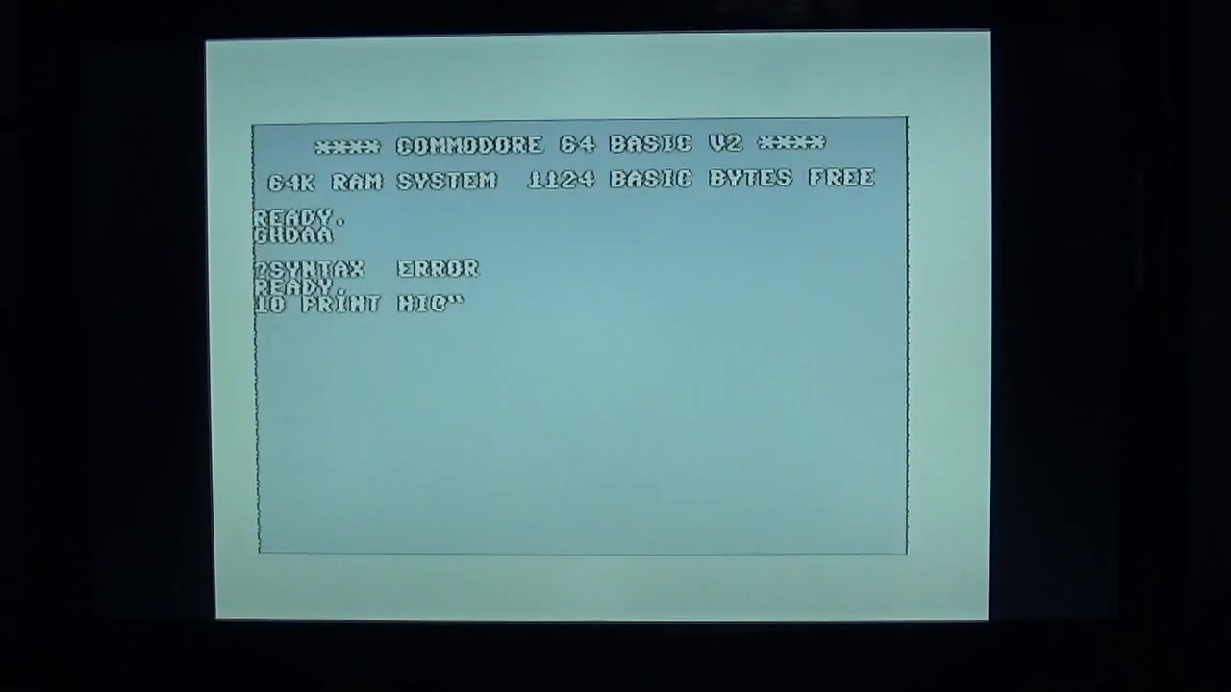